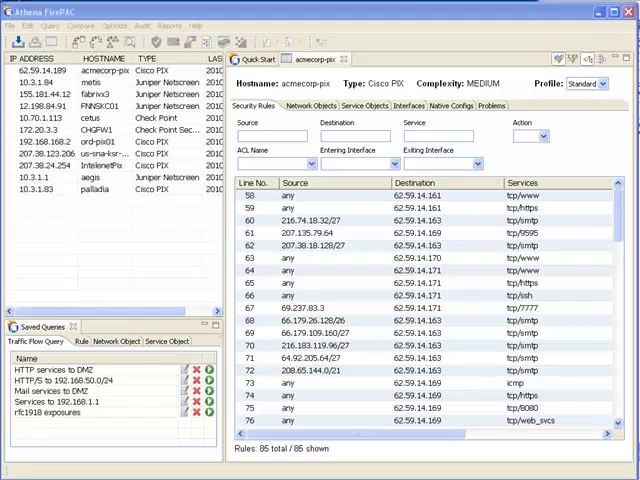
pyautogui.moveTo(112, 95)
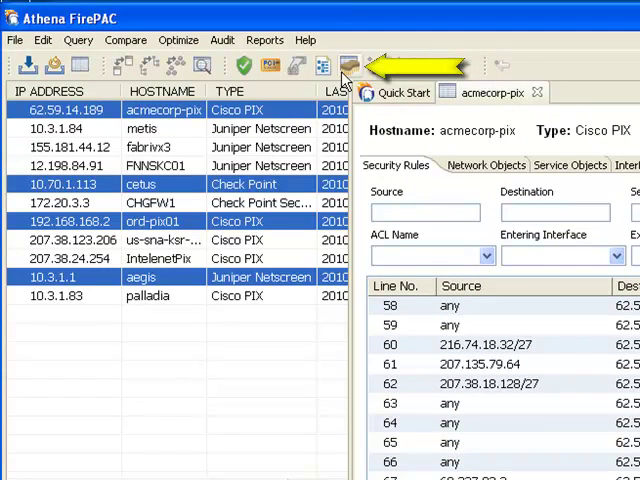
pyautogui.moveTo(349, 66)
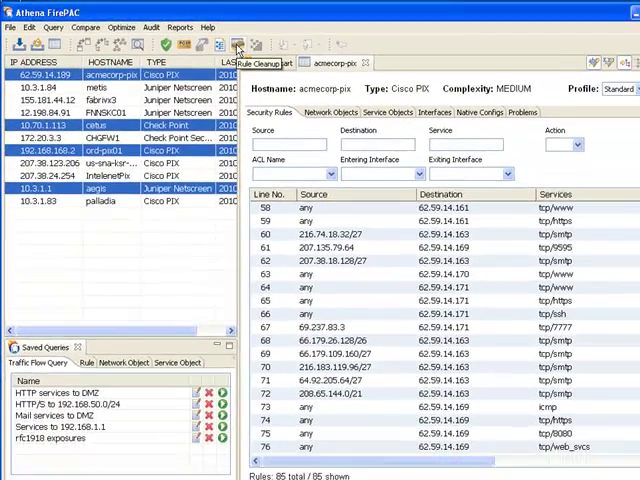
# Run Rule Cleanup on acmecorp-pix, cetus, ord-pix01 and aegis to generate the Firewall Summary report
pyautogui.click(222, 44)
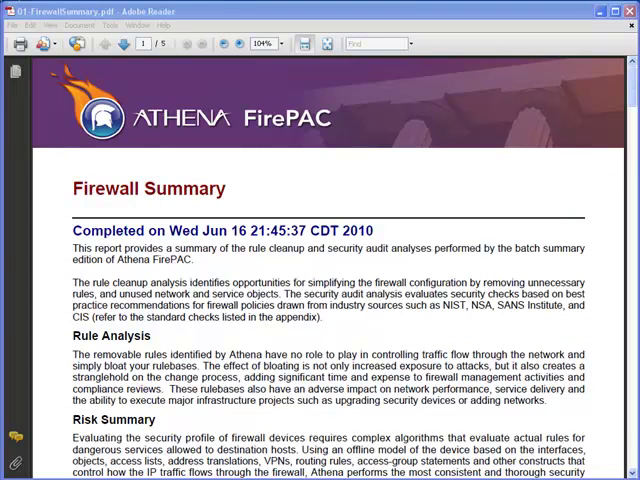
# Go to the acmecorp-pix summary page (114 rules, 47 removable) and its Reports Generated table
pyautogui.scroll(-3)
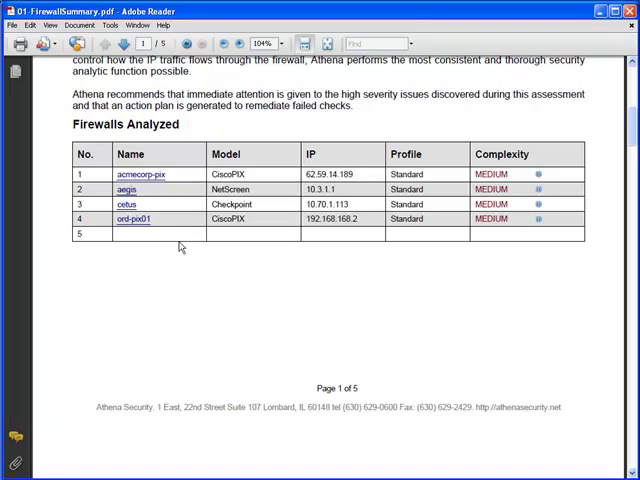
pyautogui.moveTo(141, 175)
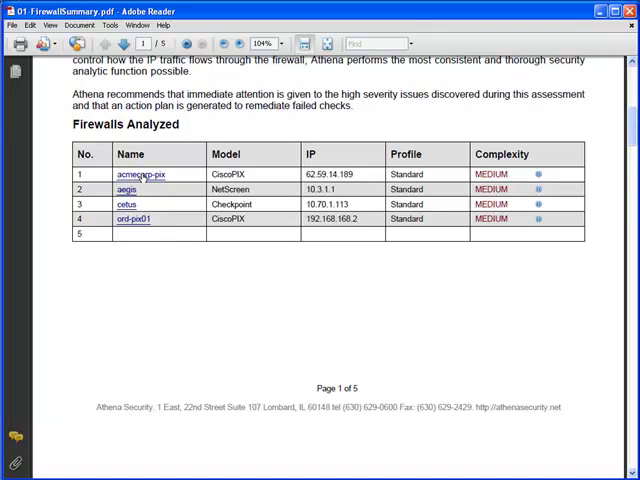
pyautogui.click(140, 174)
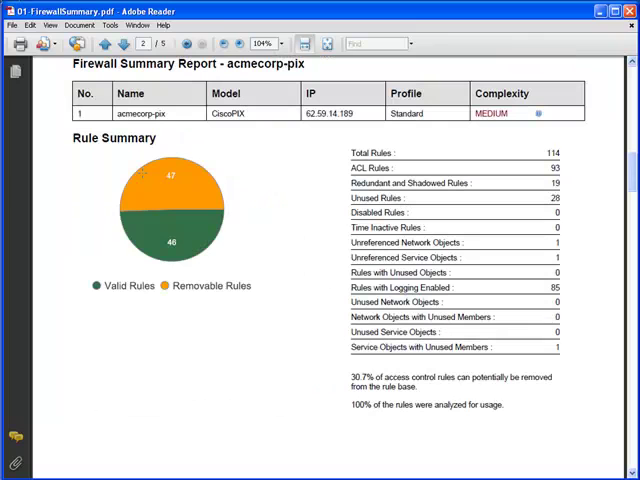
pyautogui.moveTo(143, 174)
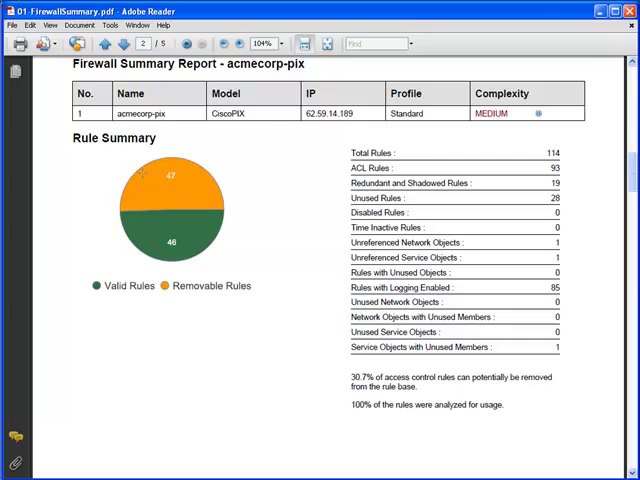
pyautogui.scroll(-3)
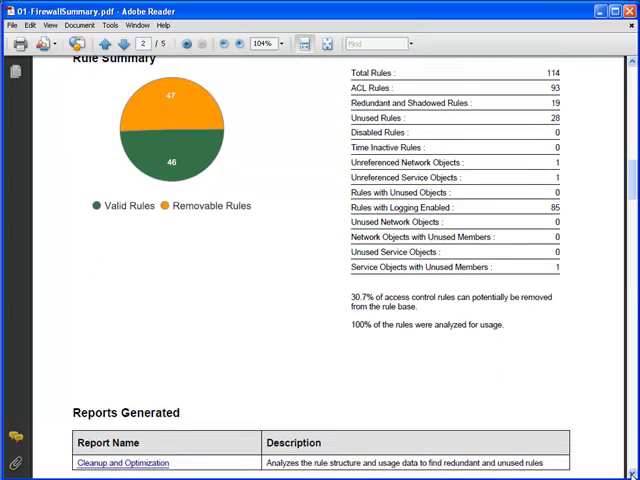
pyautogui.scroll(-3)
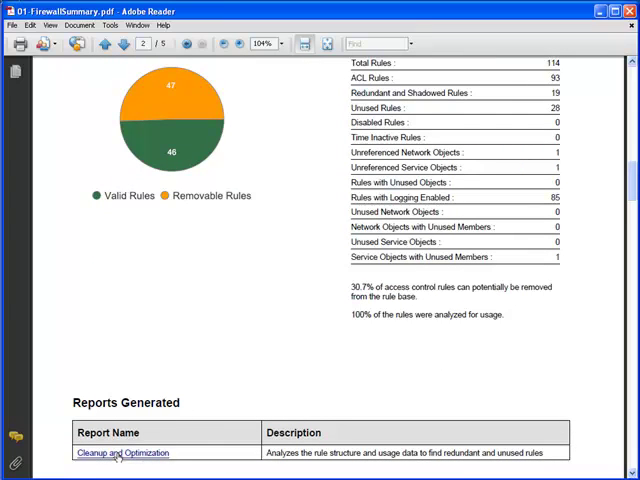
# View the acmecorp-pix Cleanup and Optimization report's Configuration Summary: 35 of 114 rules removable
pyautogui.click(123, 453)
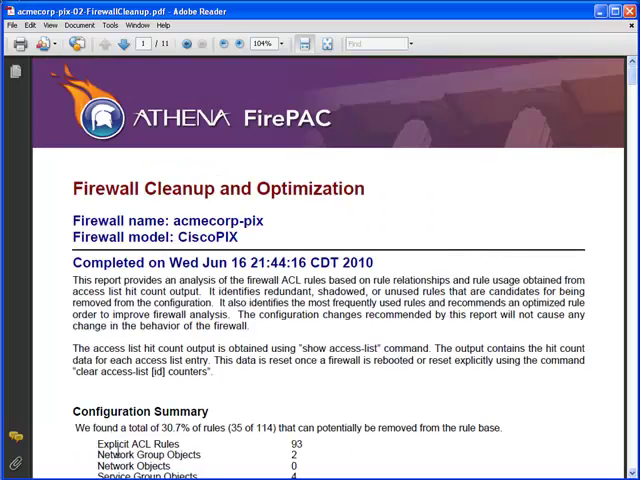
pyautogui.scroll(-3)
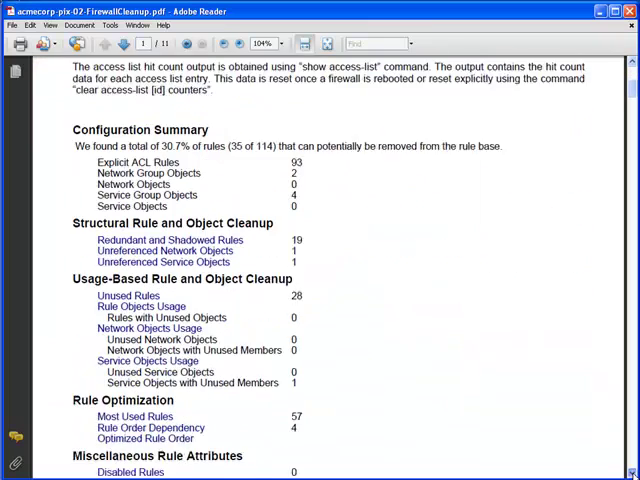
pyautogui.scroll(-3)
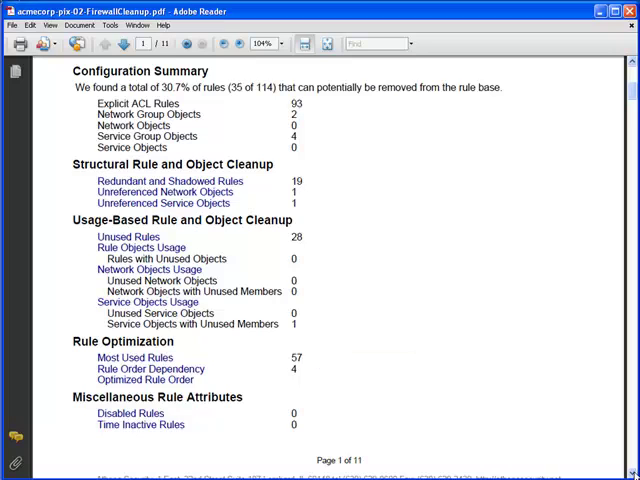
pyautogui.moveTo(166, 180)
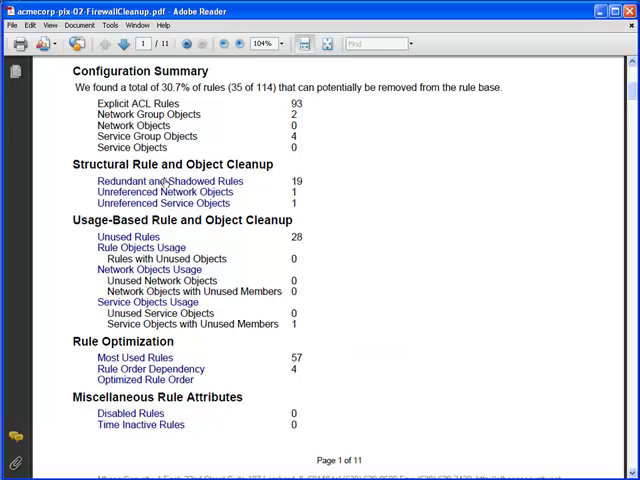
pyautogui.click(167, 180)
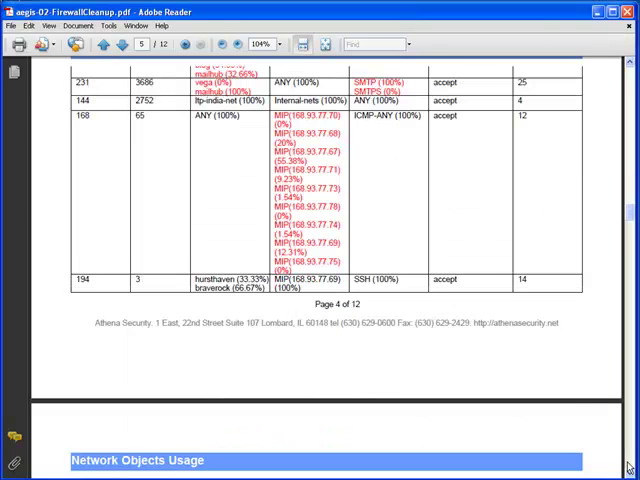
# Scroll the aegis Network Objects Usage table down to the zero-hit unused objects
pyautogui.scroll(-3)
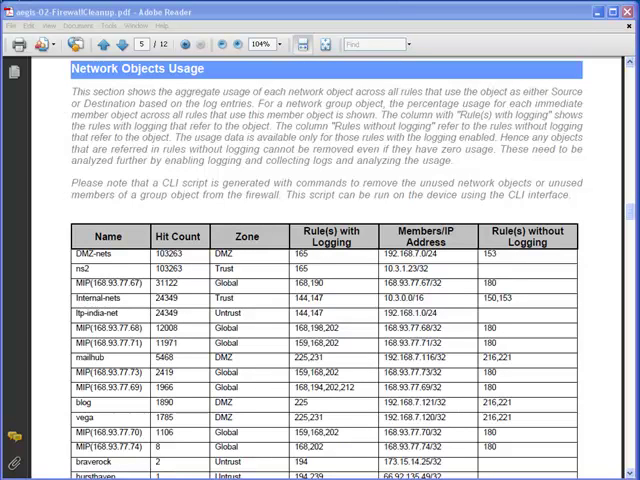
pyautogui.scroll(-3)
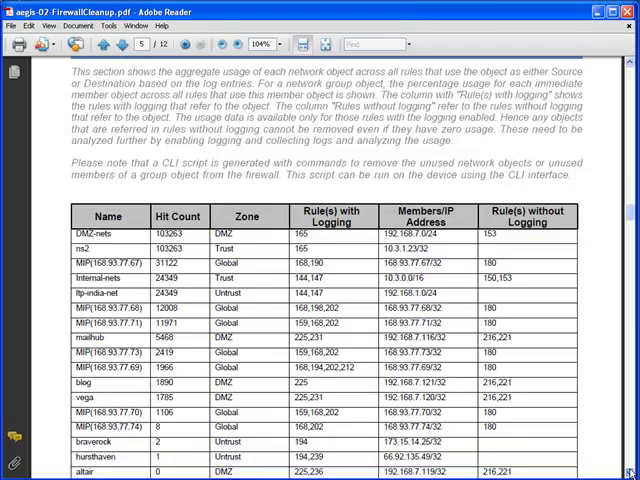
pyautogui.scroll(-3)
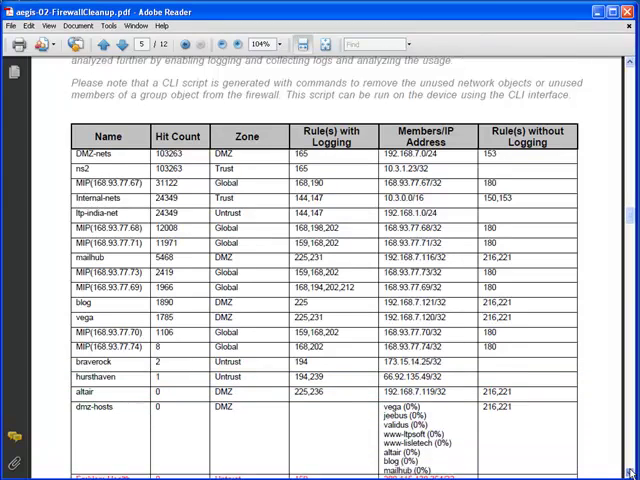
pyautogui.scroll(-3)
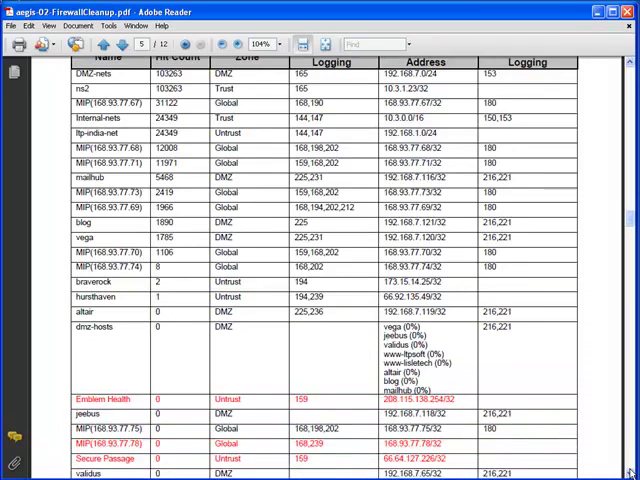
pyautogui.scroll(-3)
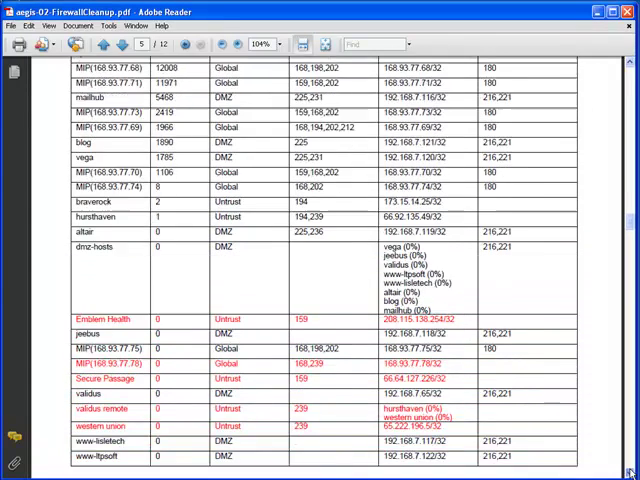
pyautogui.scroll(-3)
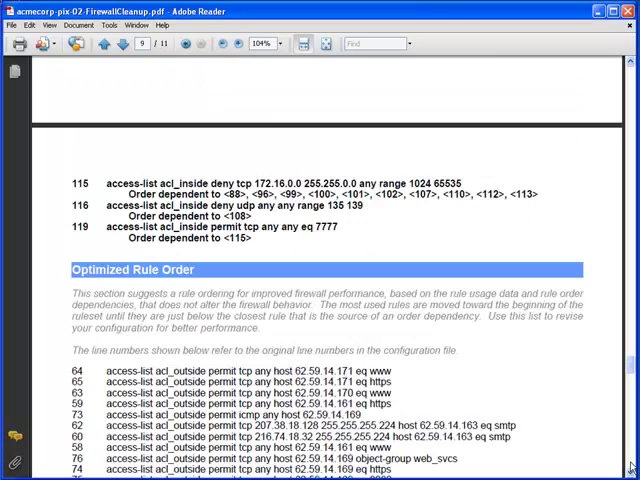
# Read the reordered access-list rules in the acmecorp-pix Optimized Rule Order section
pyautogui.scroll(-3)
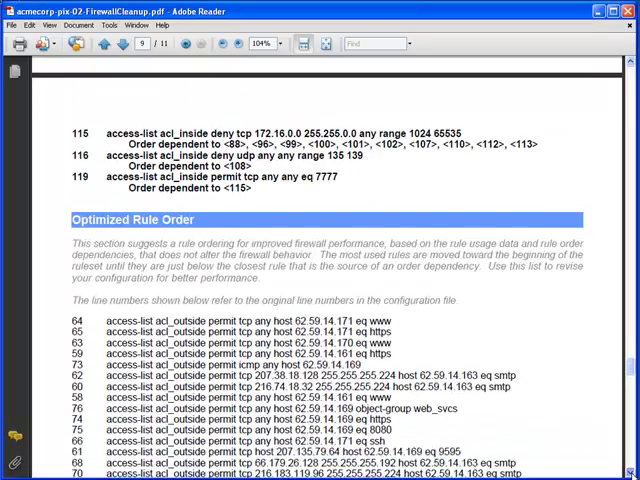
pyautogui.scroll(-3)
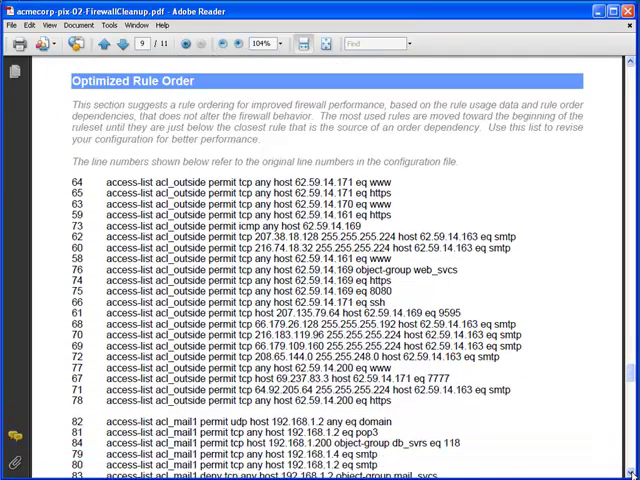
pyautogui.scroll(-3)
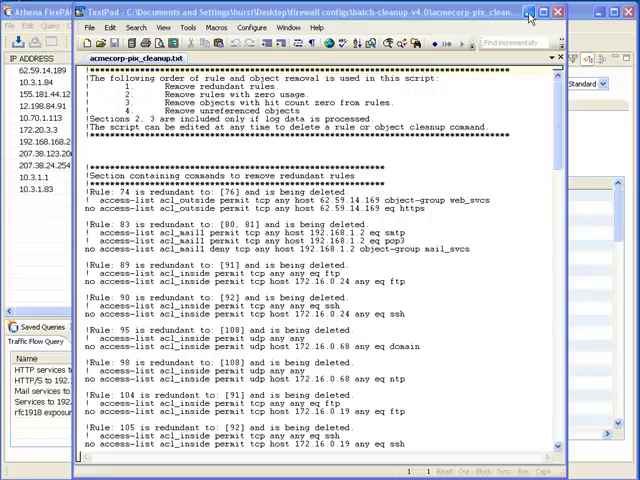
# Close the acmecorp-pix_cleanup.txt script and return to FirePAC's rules list
pyautogui.click(552, 13)
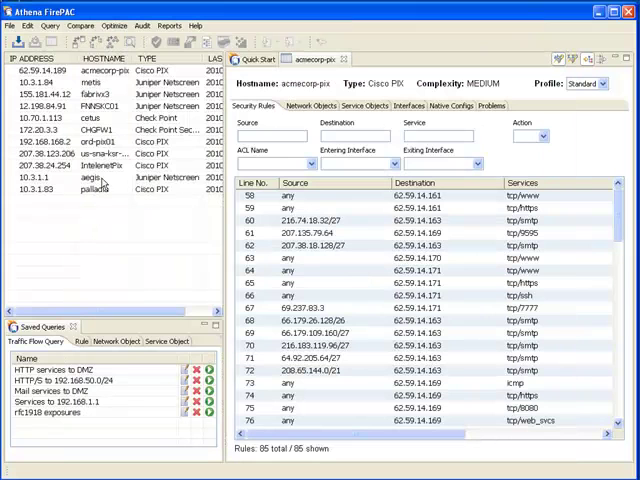
# Load aegis_cleanup.txt for the aegis firewall and execute it on the device
pyautogui.click(118, 25)
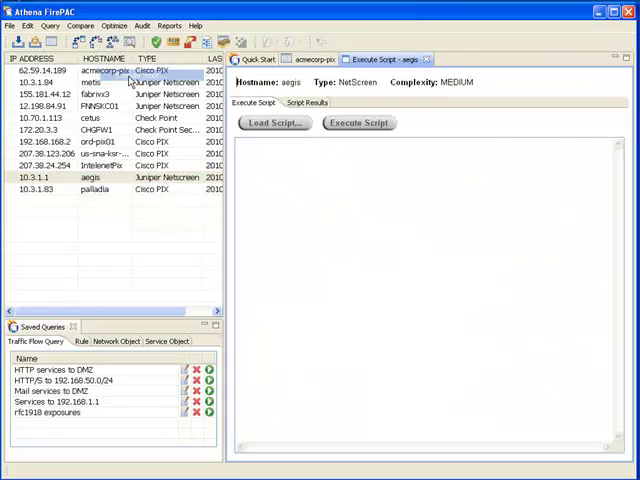
pyautogui.click(274, 122)
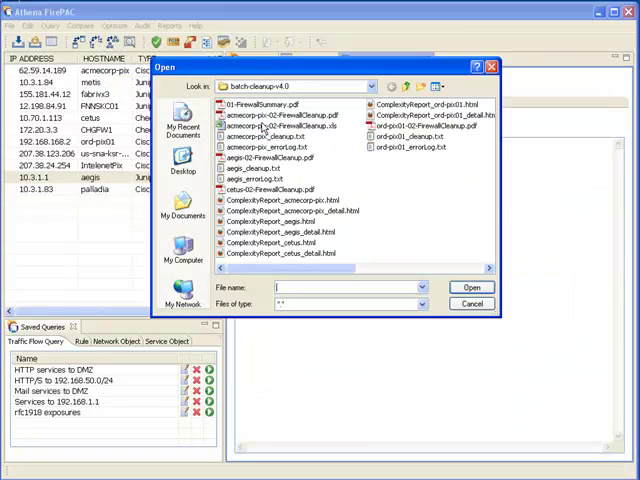
pyautogui.click(470, 287)
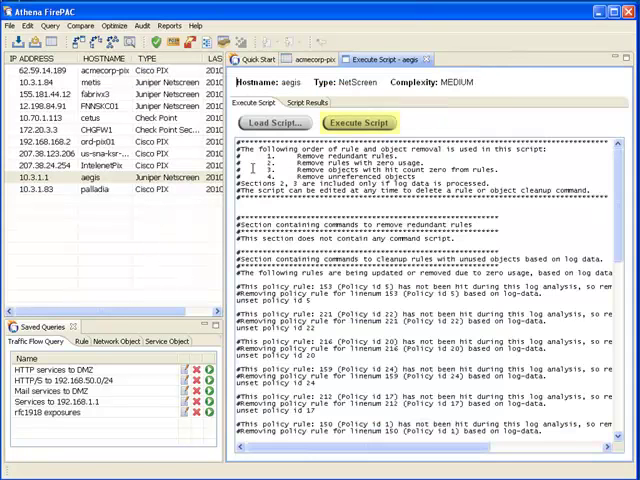
pyautogui.click(357, 122)
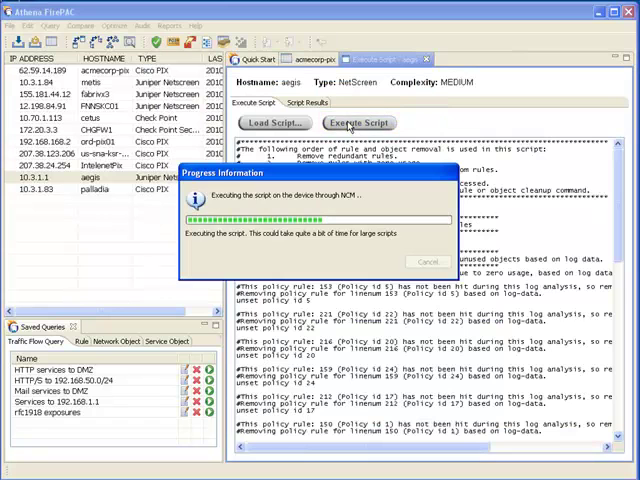